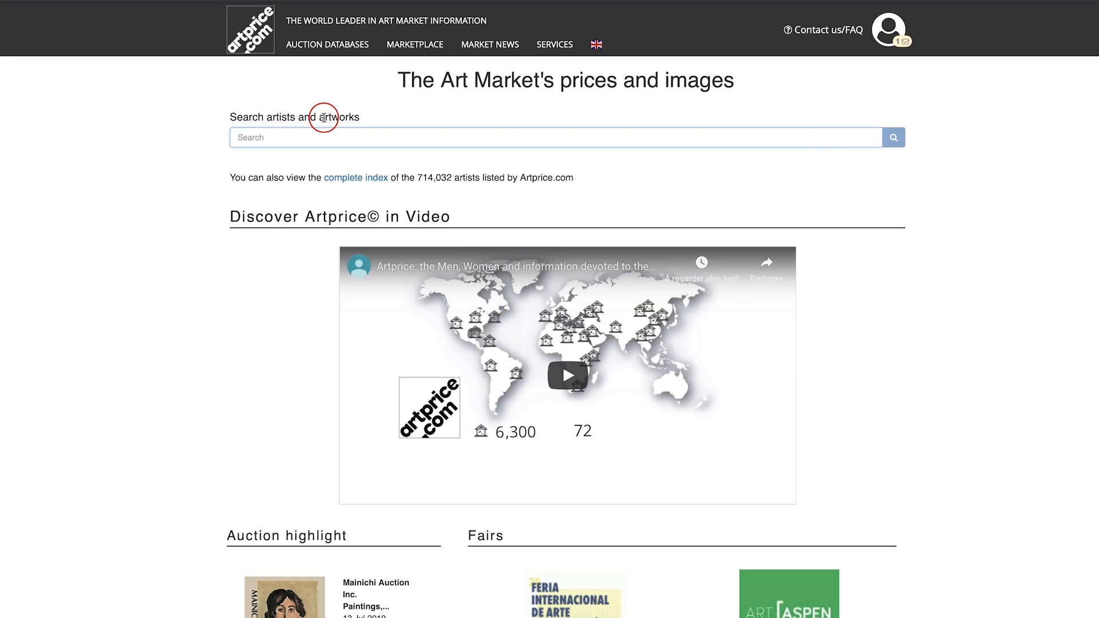
# Search for 'koska quemer' works, then return to the Artprice home page.
pyautogui.write('vazare')
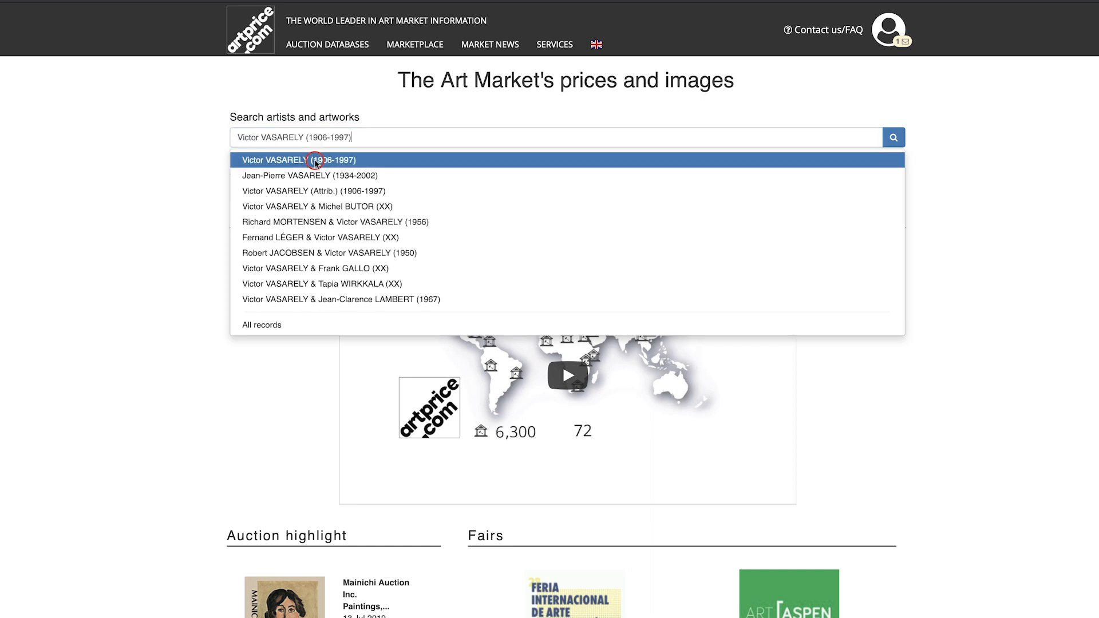
pyautogui.write('koska quemer')
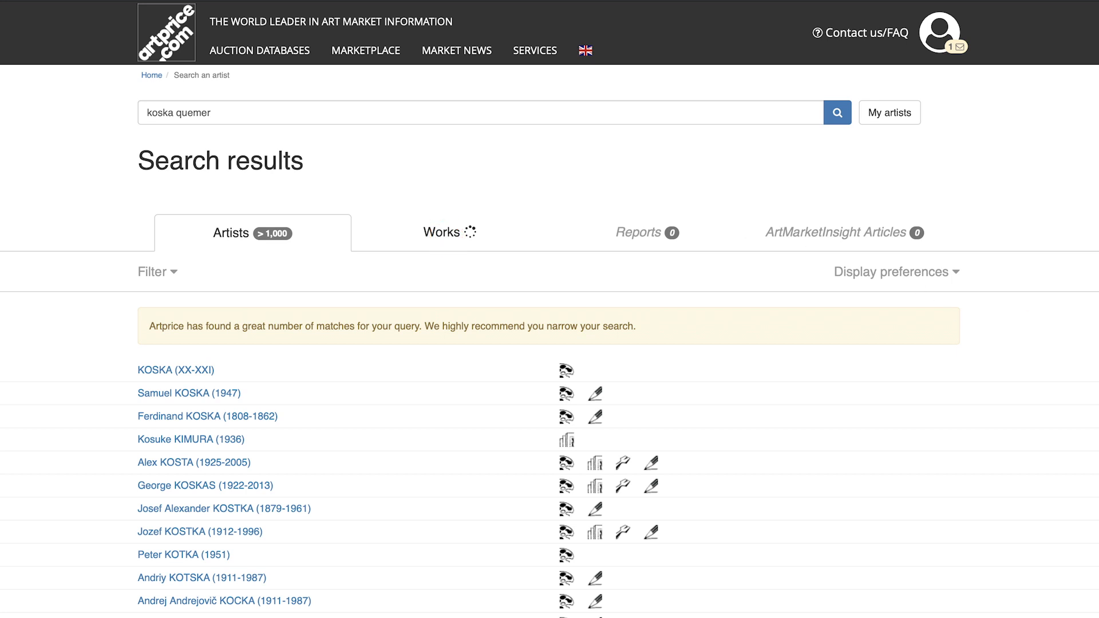
pyautogui.click(439, 232)
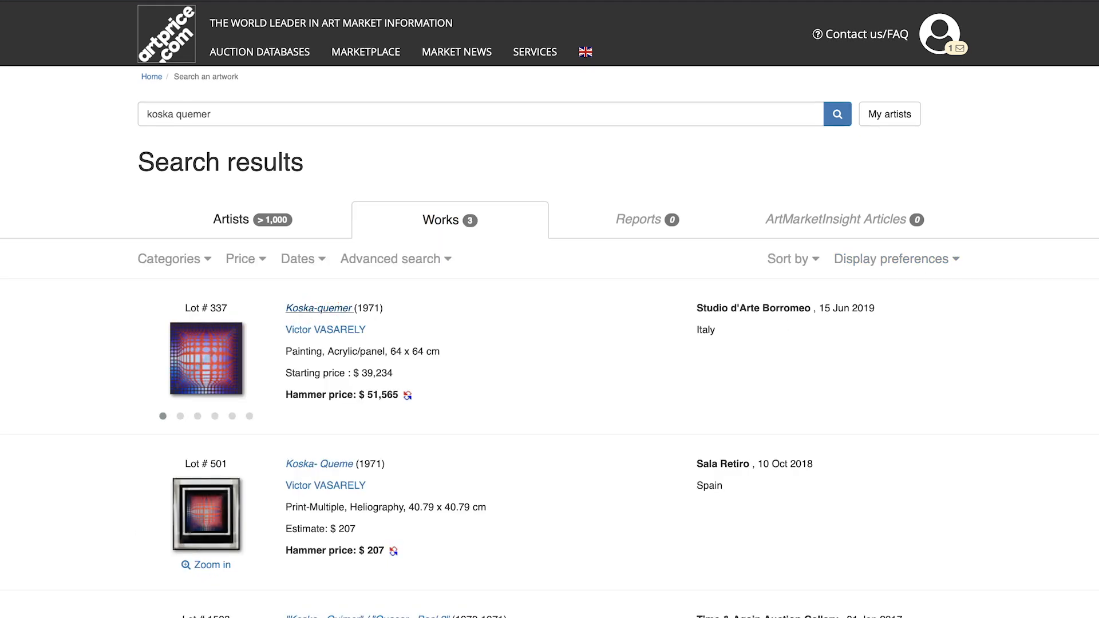
pyautogui.click(319, 308)
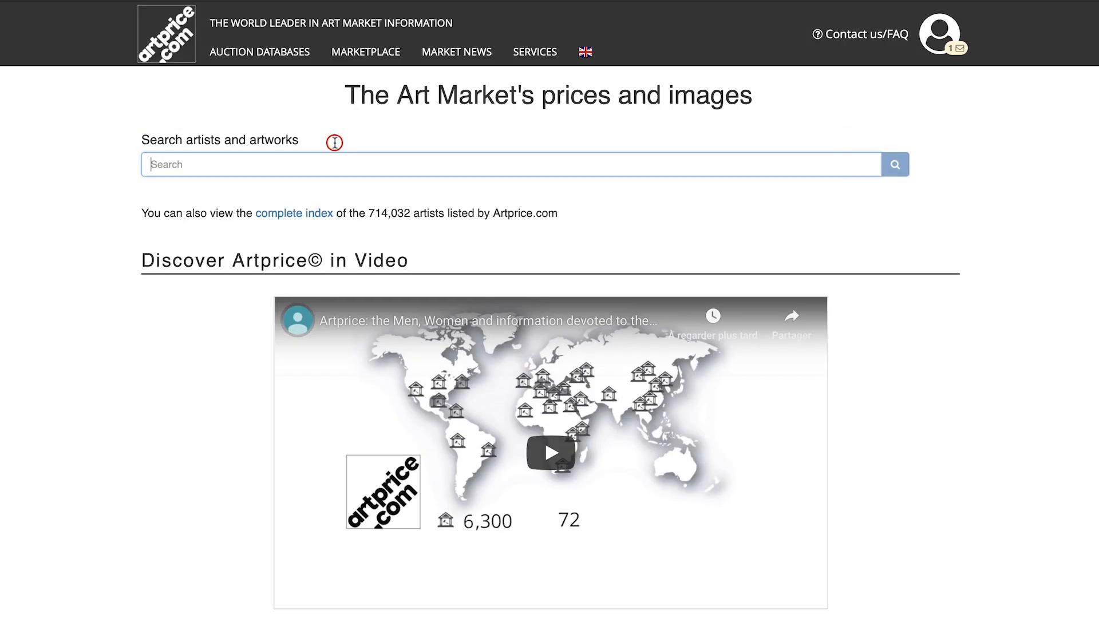
# Search 'vasarely composition' and list its 3,481 matching works.
pyautogui.write('vasarely composition')
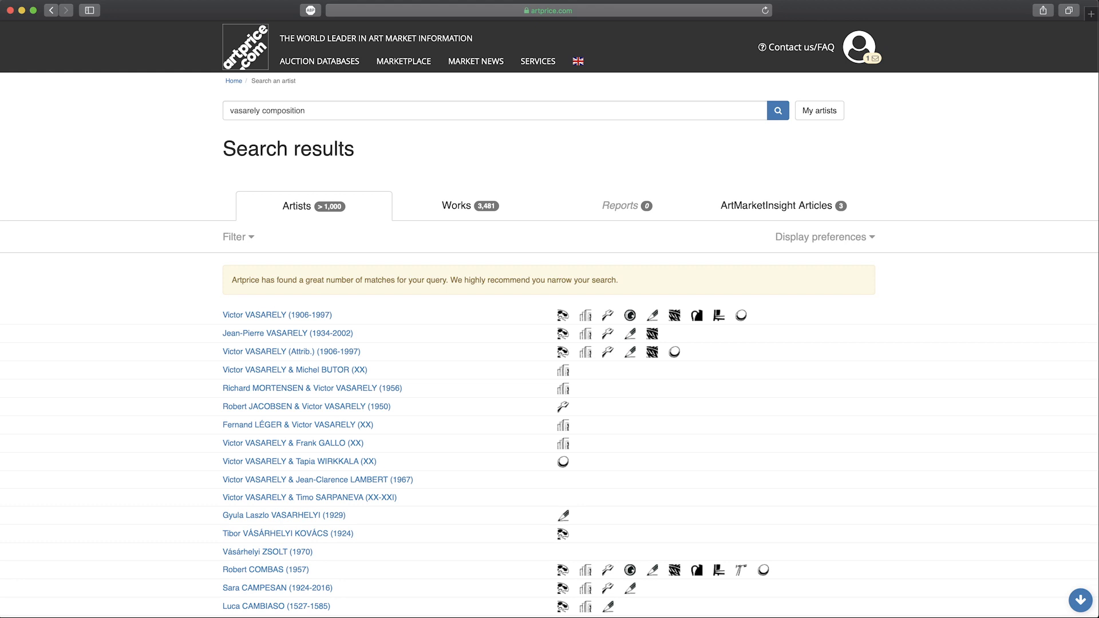
pyautogui.click(455, 194)
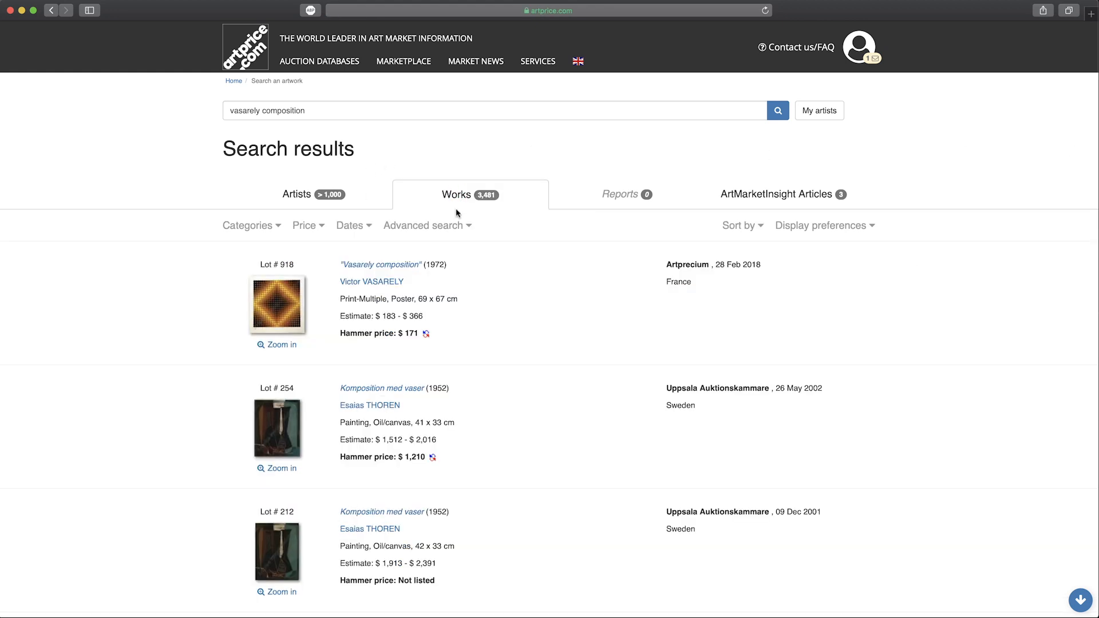
# Filter via Advanced search to Painting category with creation dates 1940 to 1950, leaving 20 works.
pyautogui.click(424, 226)
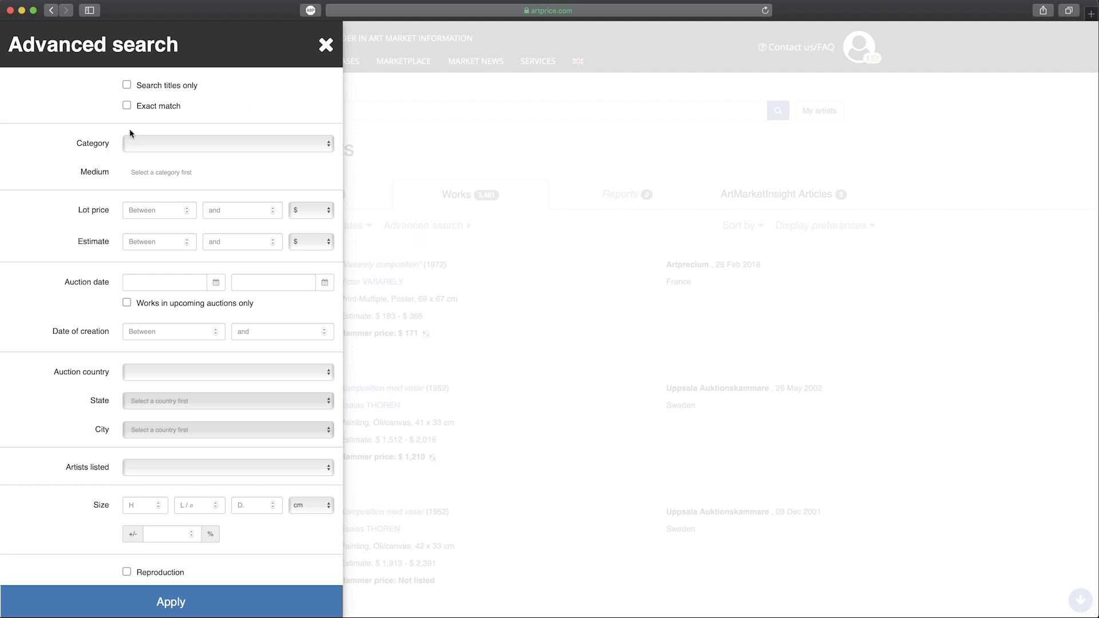
pyautogui.click(228, 143)
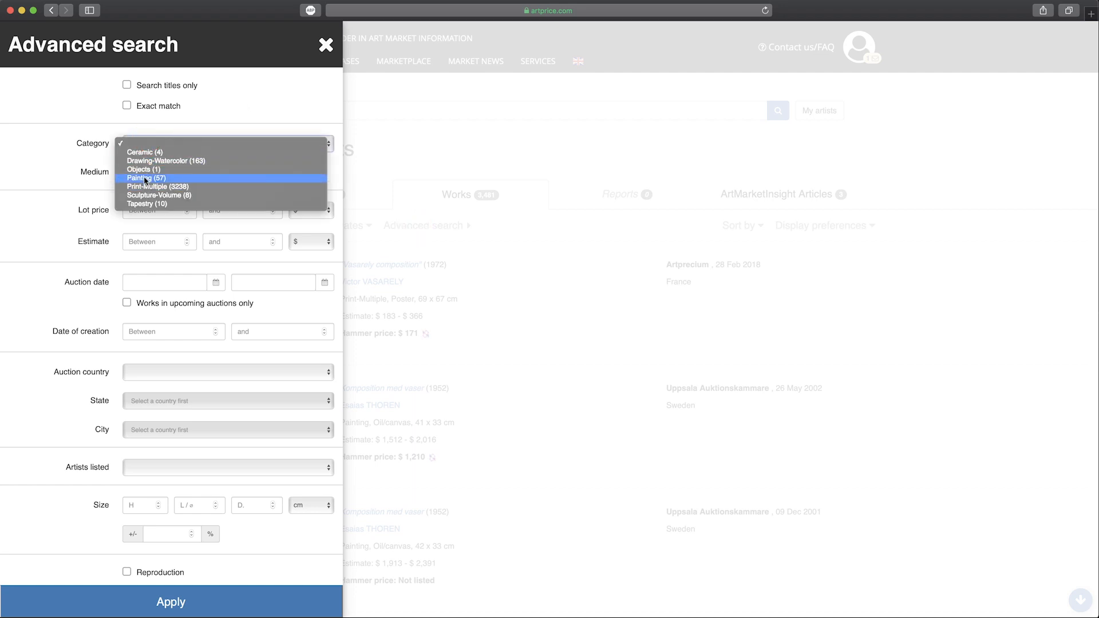
pyautogui.click(137, 177)
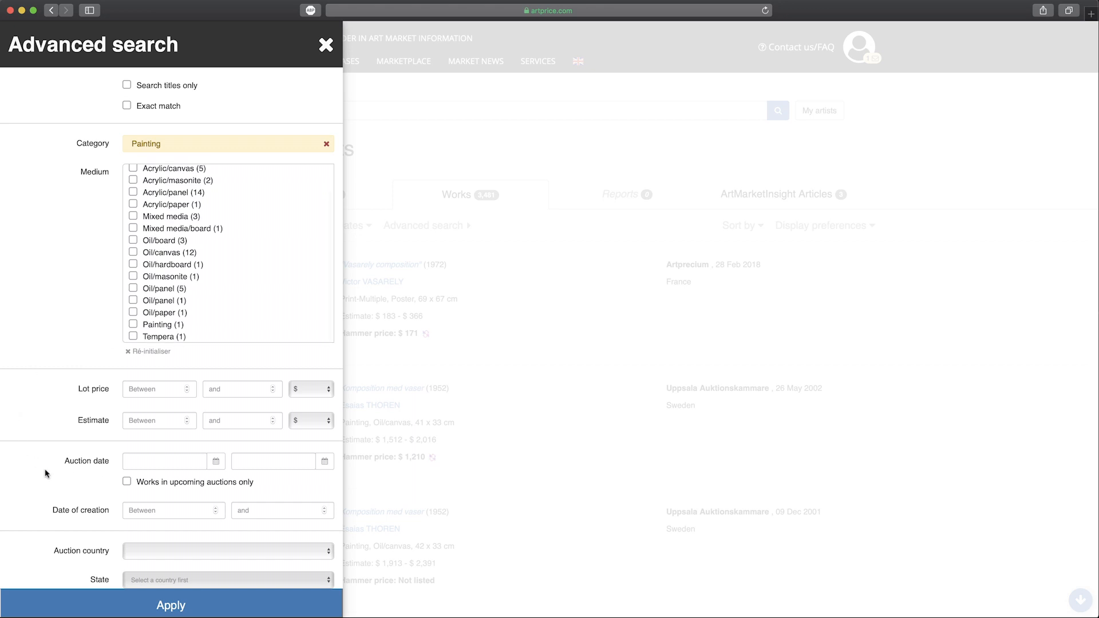
pyautogui.write('1940')
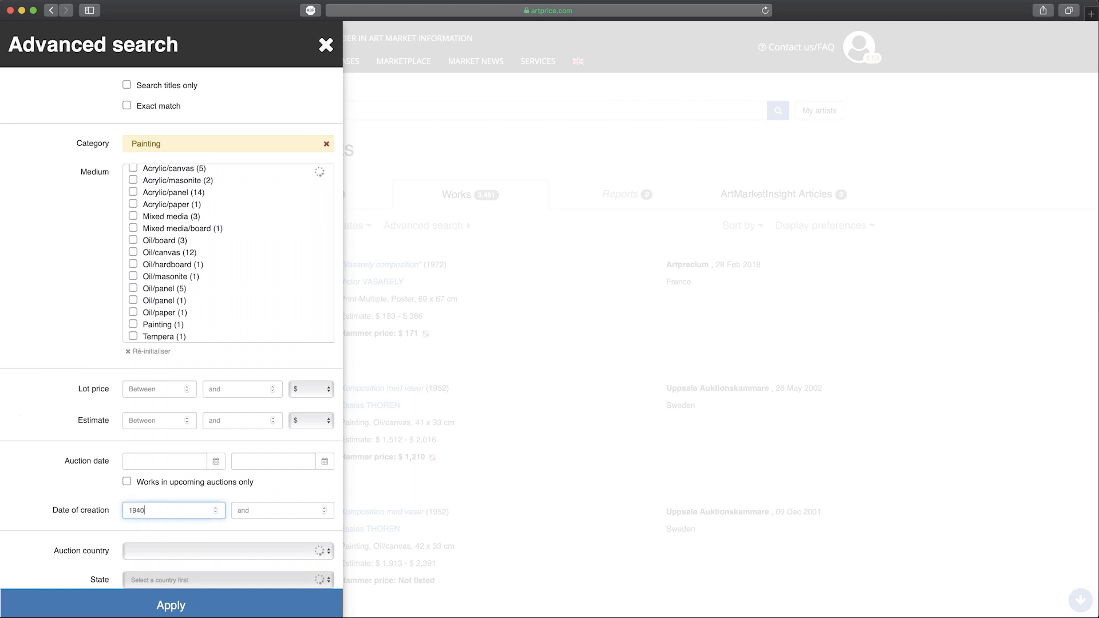
pyautogui.write('950')
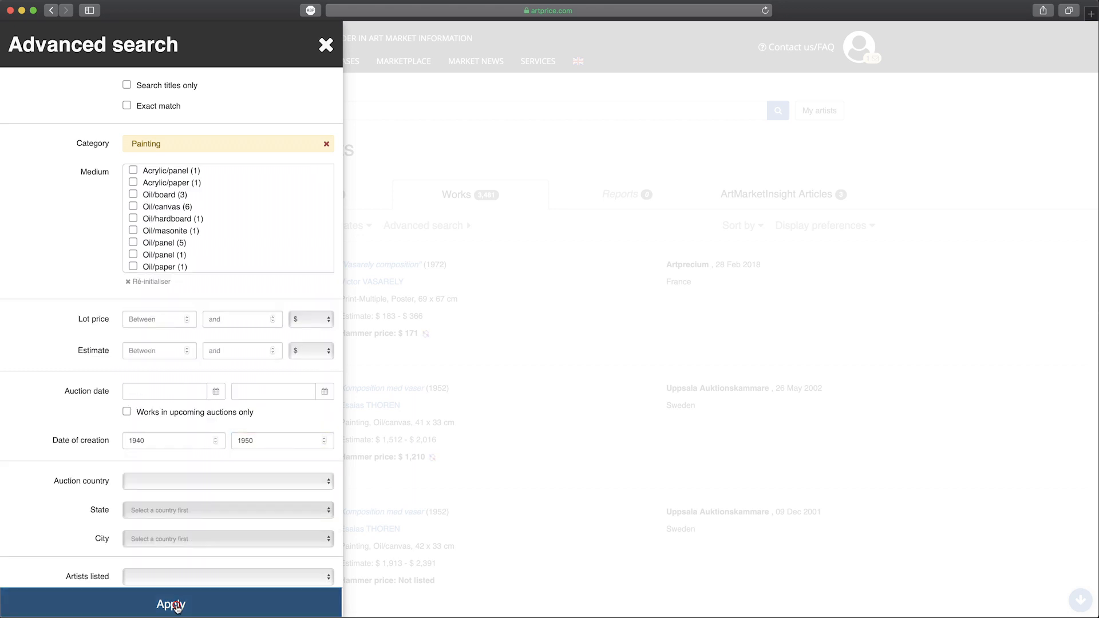
pyautogui.click(170, 604)
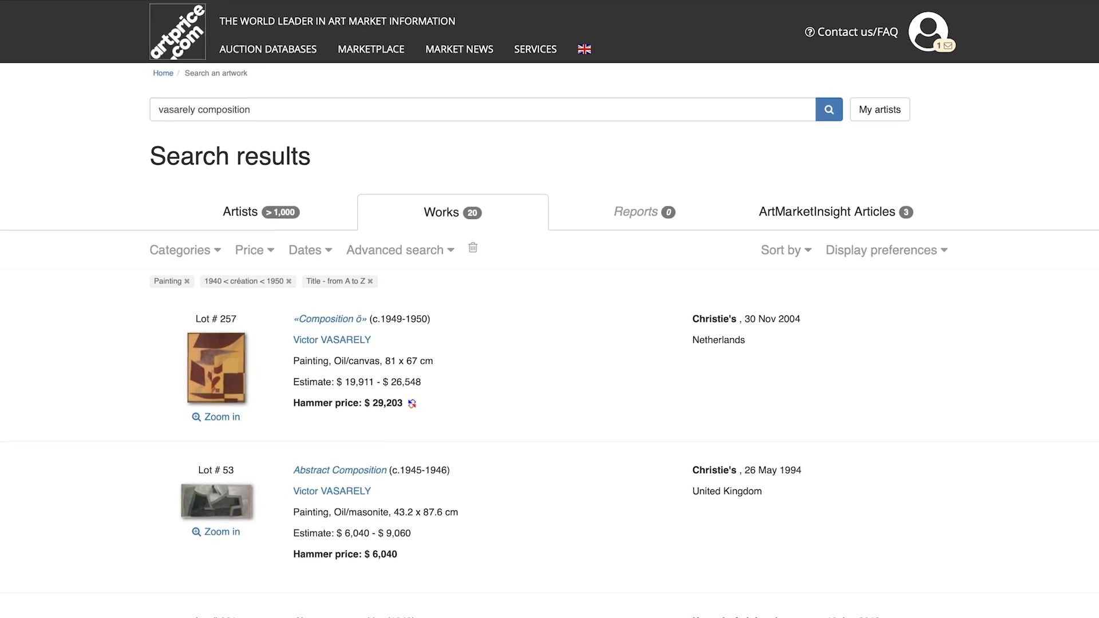
# Sort the 20 paintings by hammer price, highest to lowest, topped by «Composition» at $128,016.
pyautogui.click(886, 251)
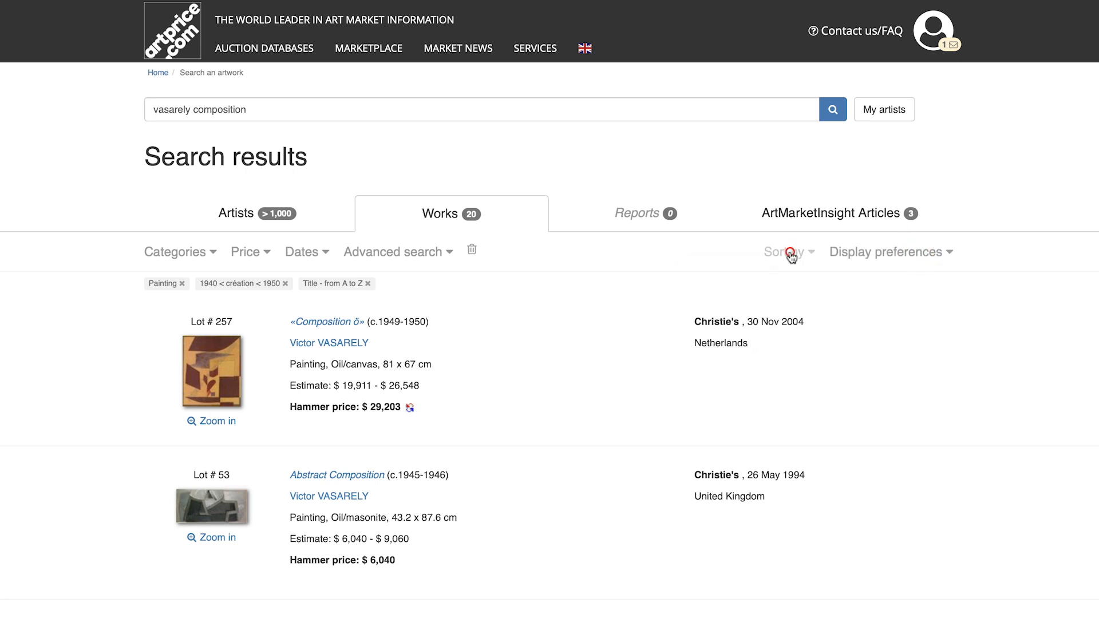
pyautogui.click(783, 252)
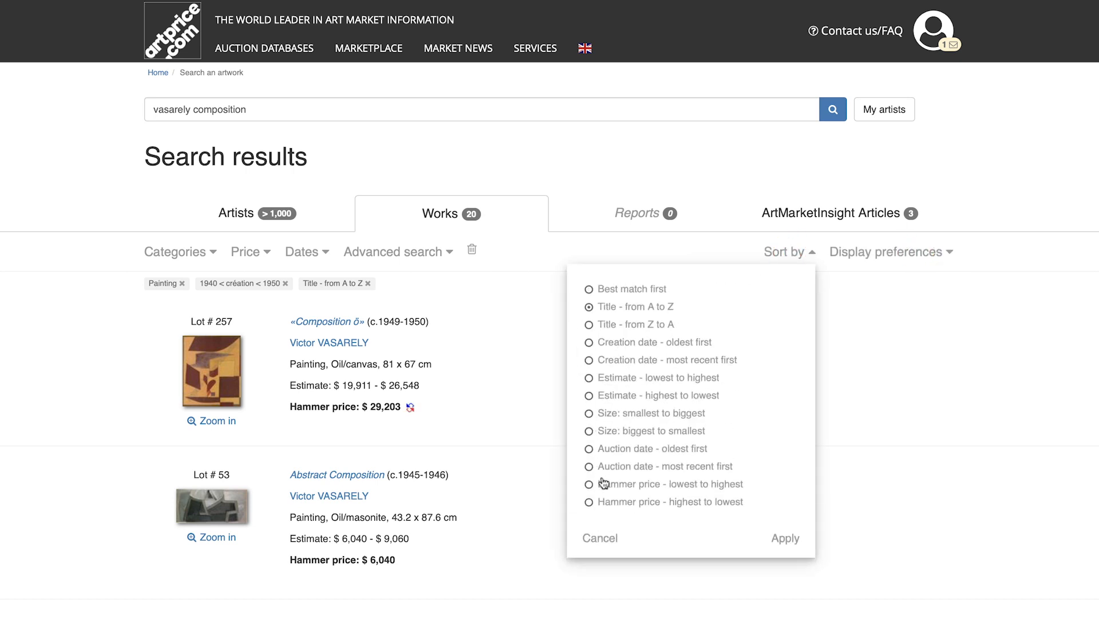
pyautogui.click(589, 505)
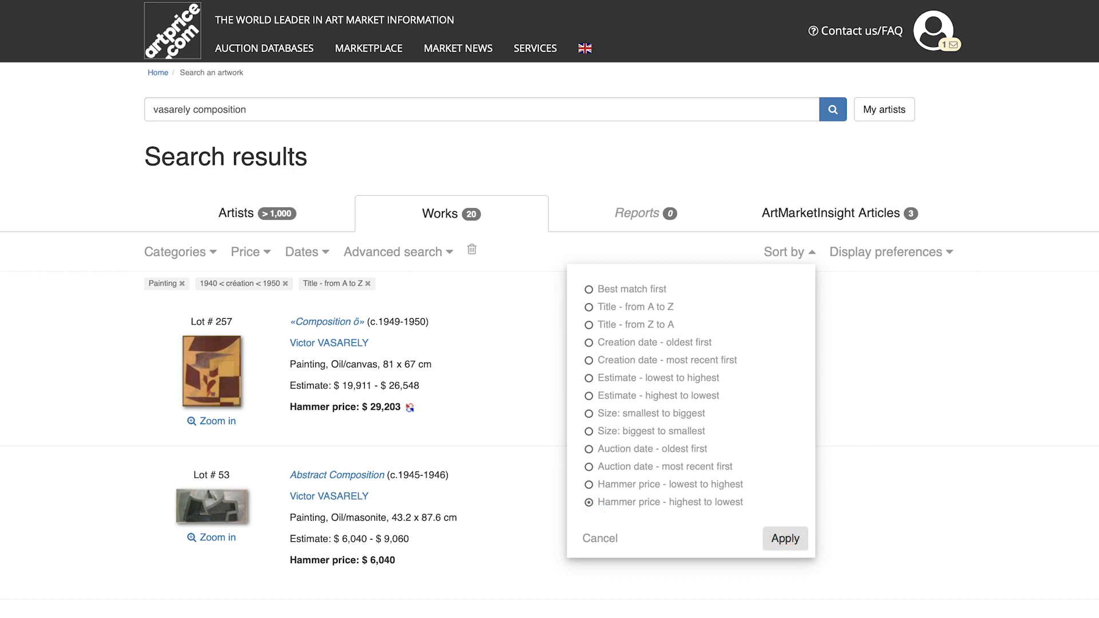
pyautogui.click(784, 538)
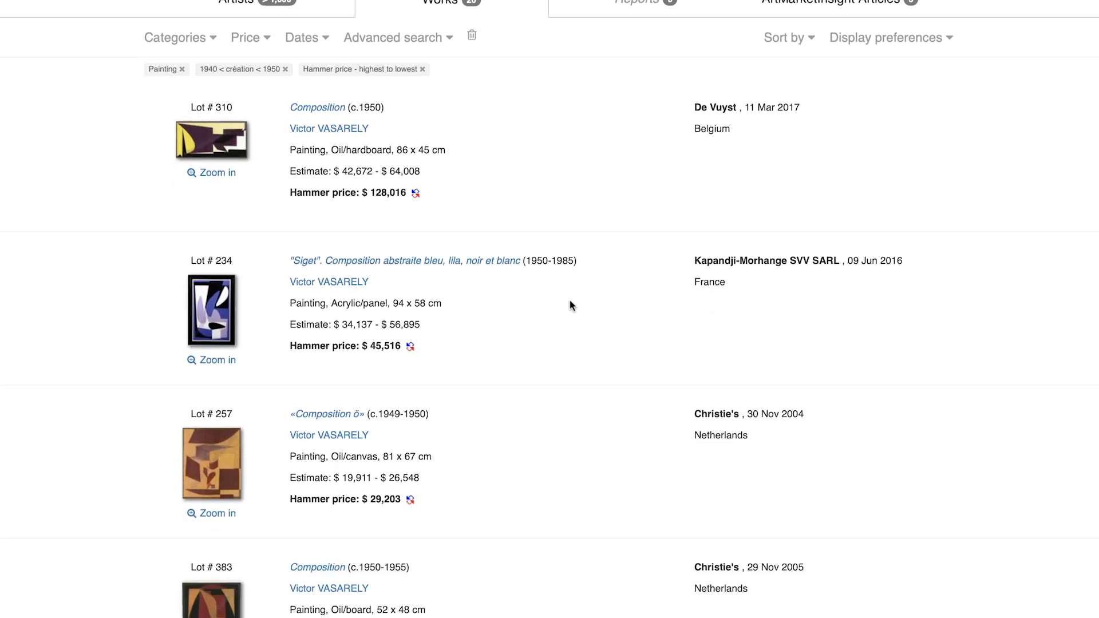
pyautogui.scroll(-3)
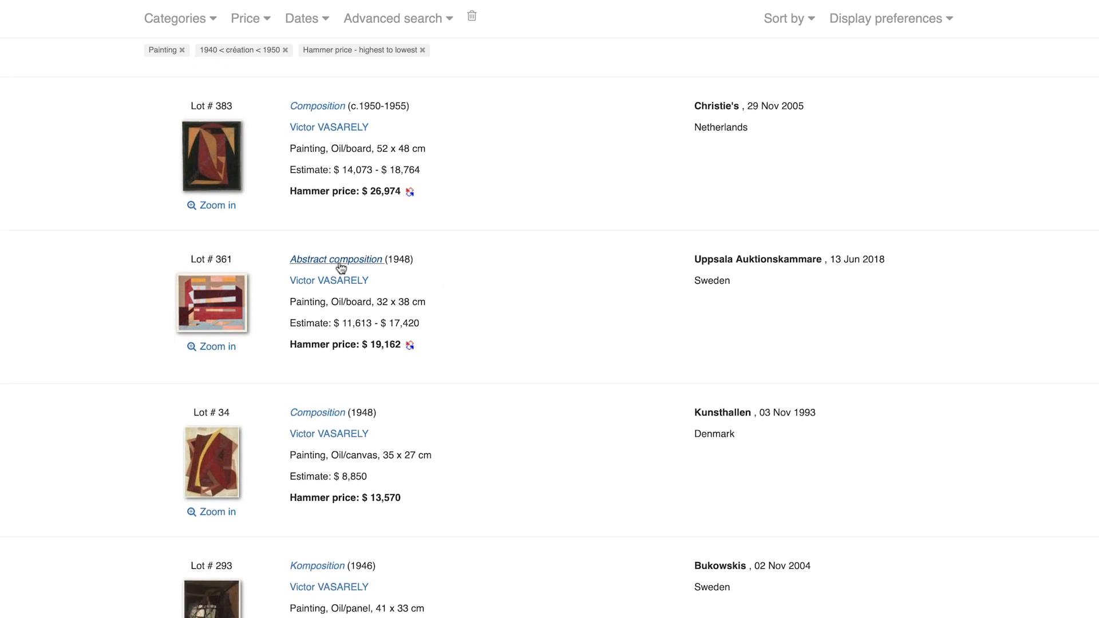
# View the Composition (c.1950-1955) lot page, its Artprice Indicator chart and Other artworks.
pyautogui.click(337, 259)
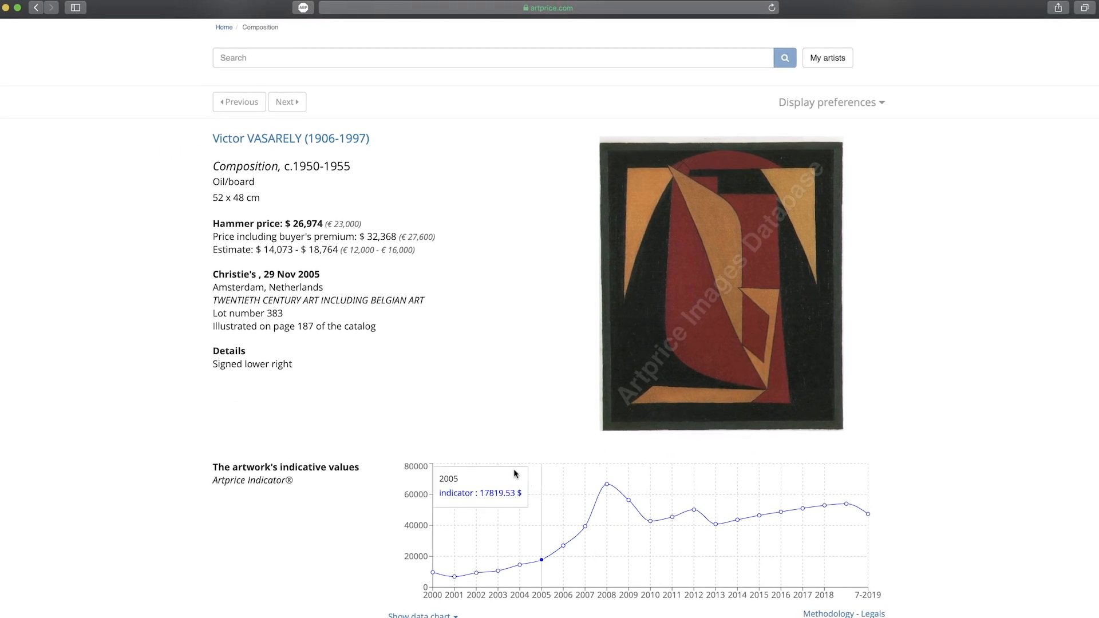
pyautogui.moveTo(499, 557)
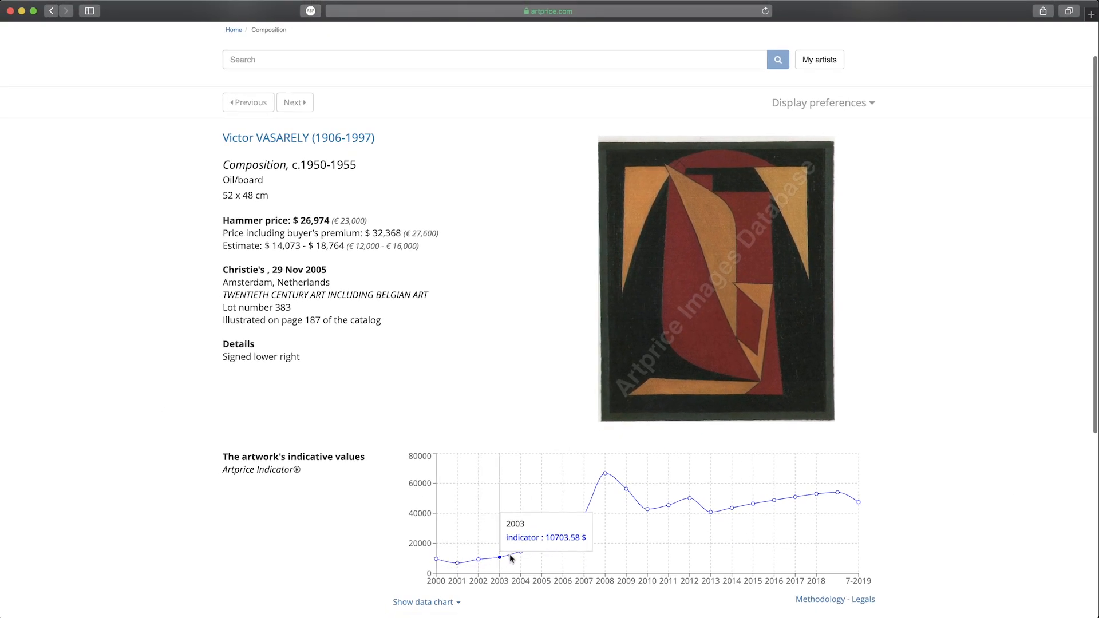
pyautogui.moveTo(664, 510)
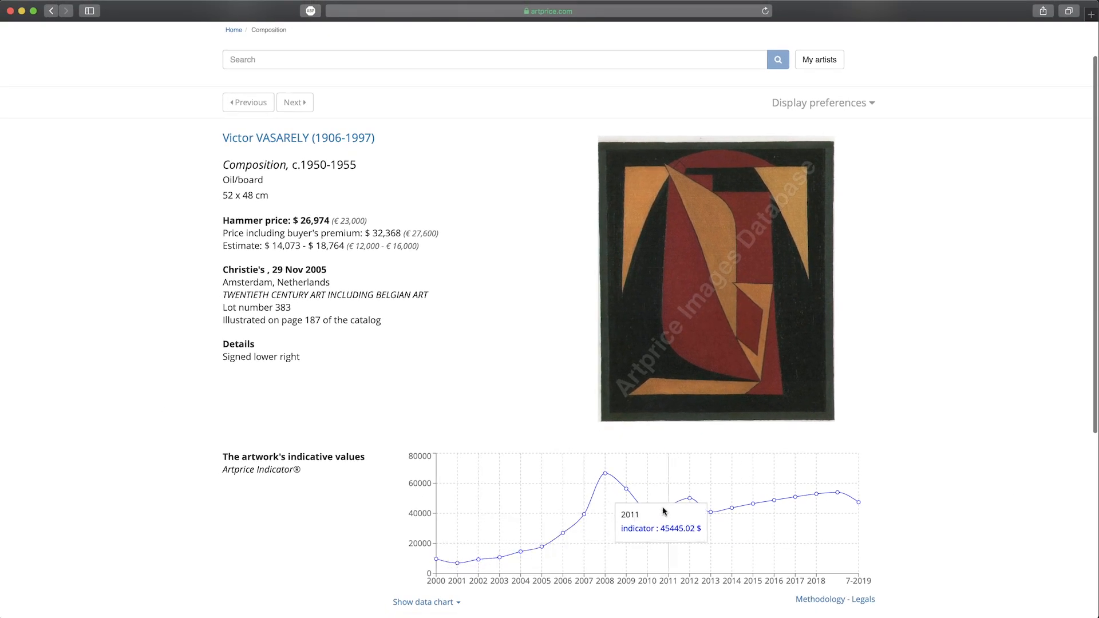
pyautogui.moveTo(881, 506)
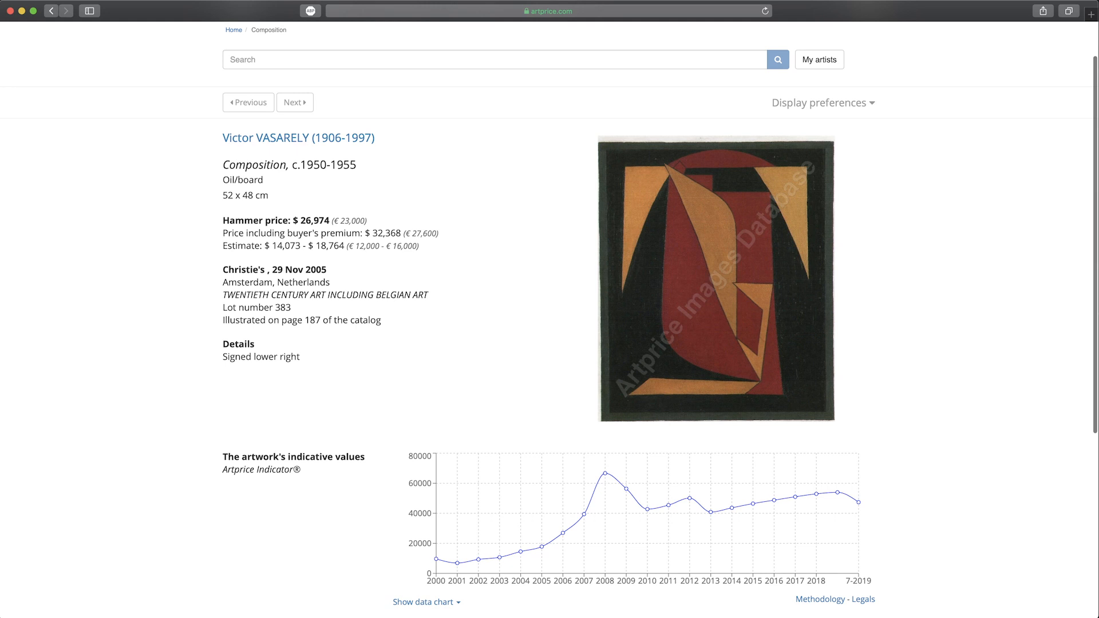
pyautogui.scroll(-3)
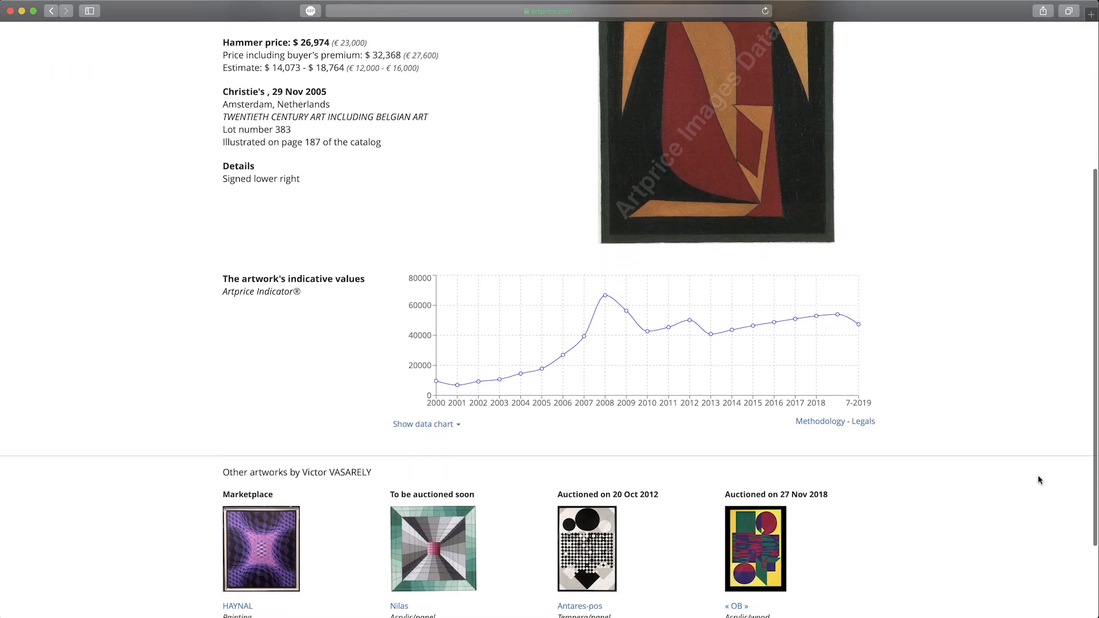
pyautogui.scroll(-3)
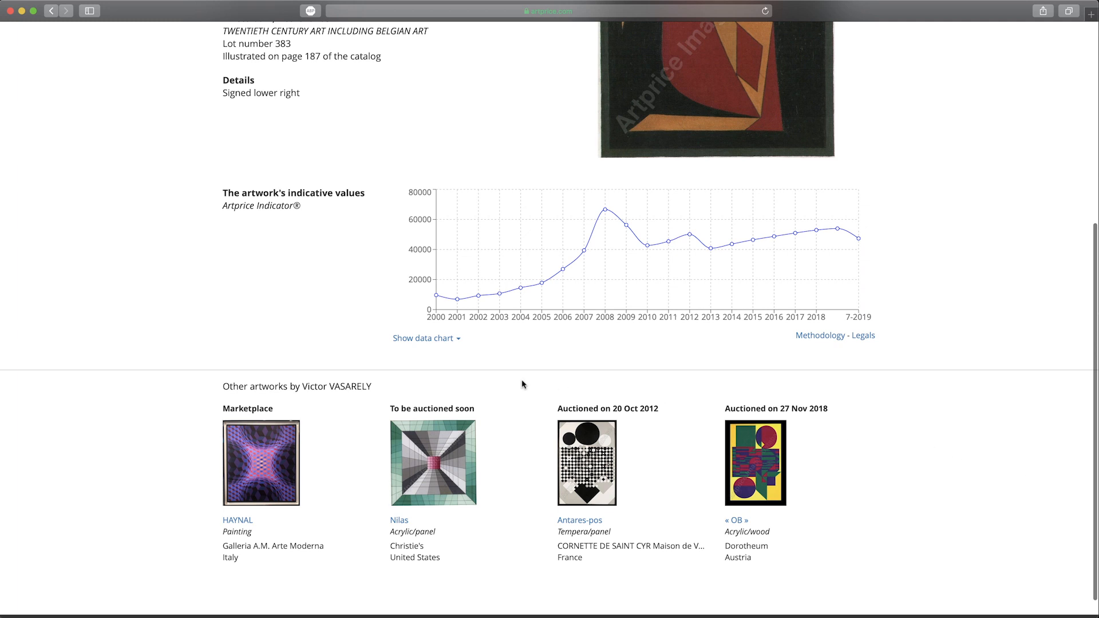